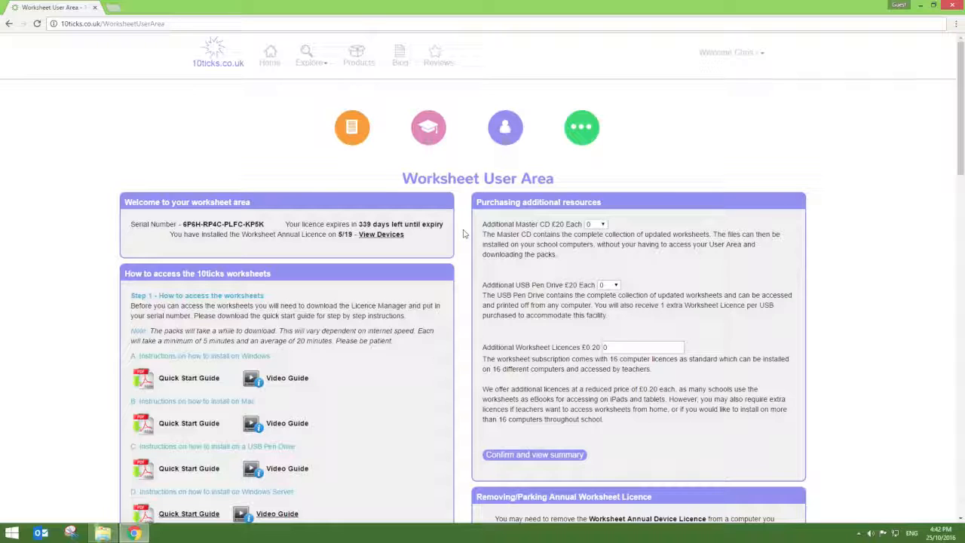
{"action": "mouse_move", "coordinate": [144, 234]}
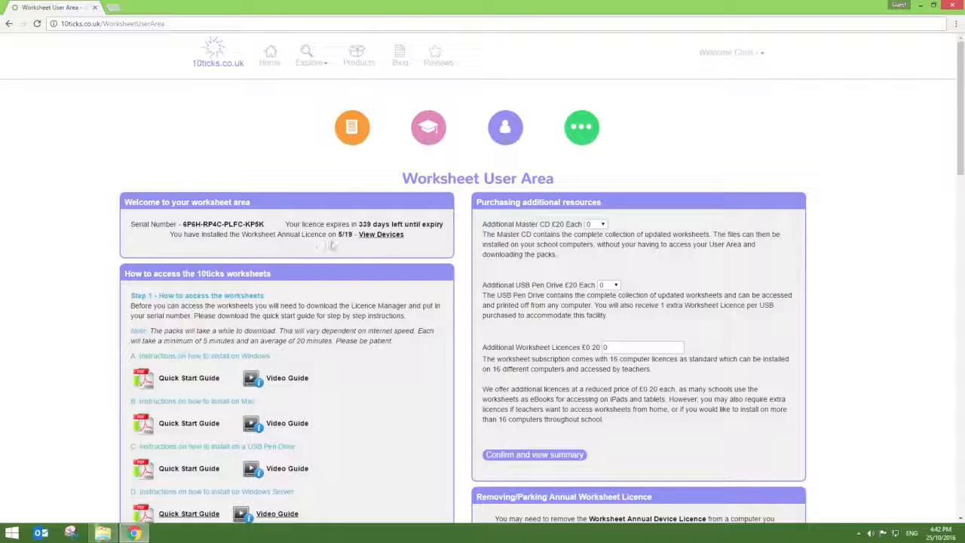
{"action": "mouse_move", "coordinate": [371, 244]}
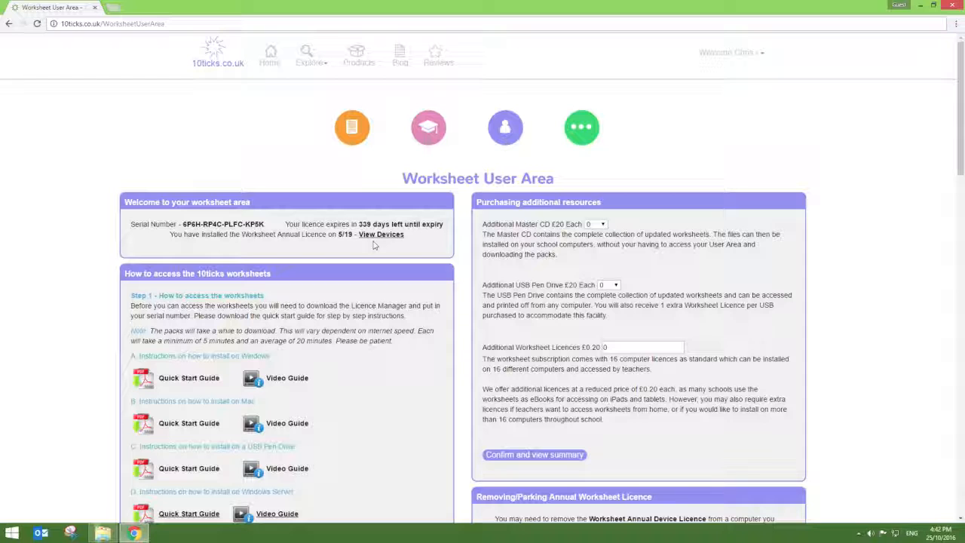
Scroll the Worksheet User Area down to the Licence Manager download and Search Tool sections.
{"action": "scroll", "scroll_direction": "down", "scroll_amount": 3}
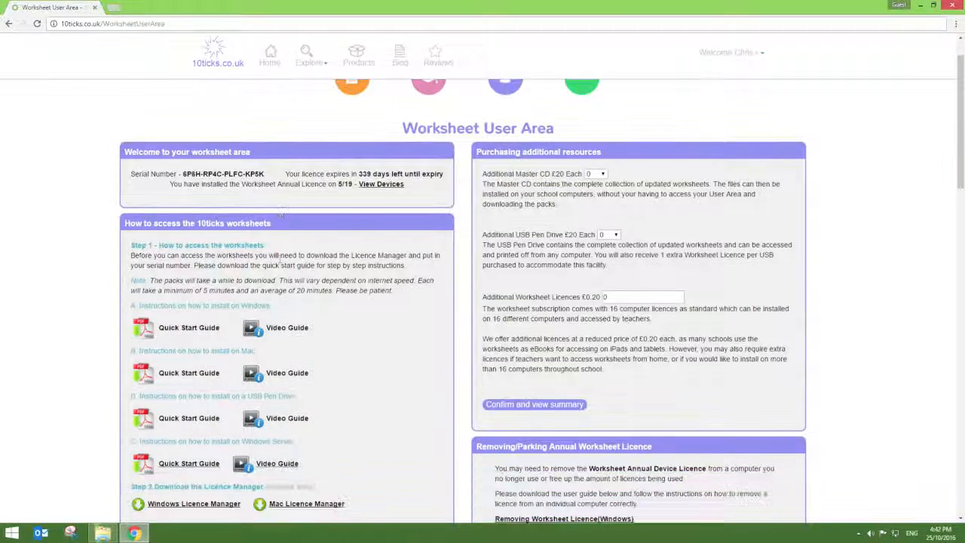
{"action": "scroll", "scroll_direction": "down", "scroll_amount": 3}
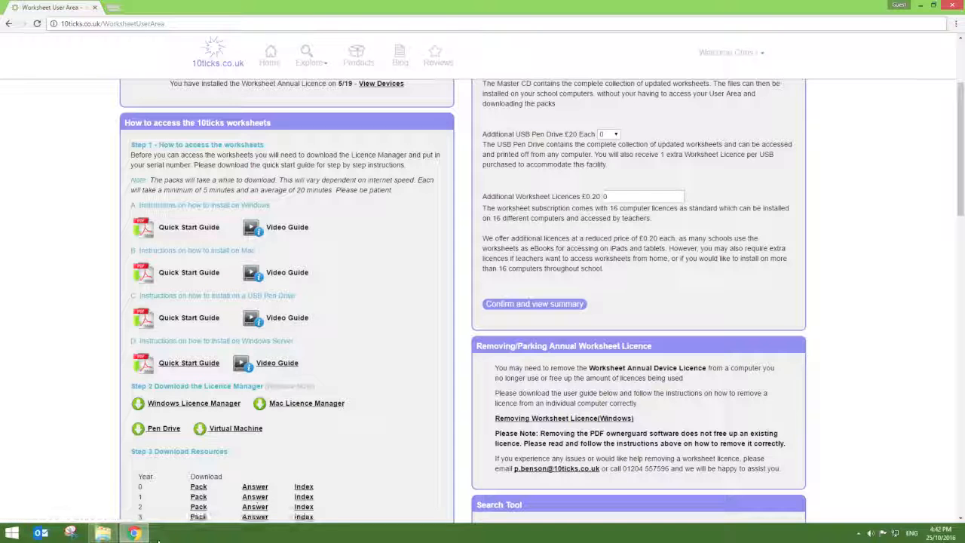
Run the downloaded licence manager installer from the Downloads folder.
{"action": "left_click", "coordinate": [102, 534]}
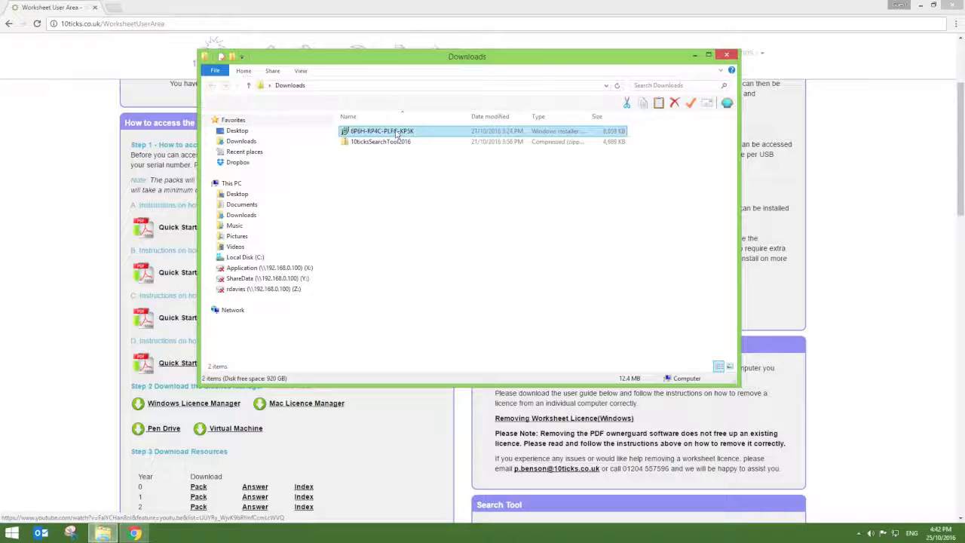
{"action": "double_click", "coordinate": [380, 130]}
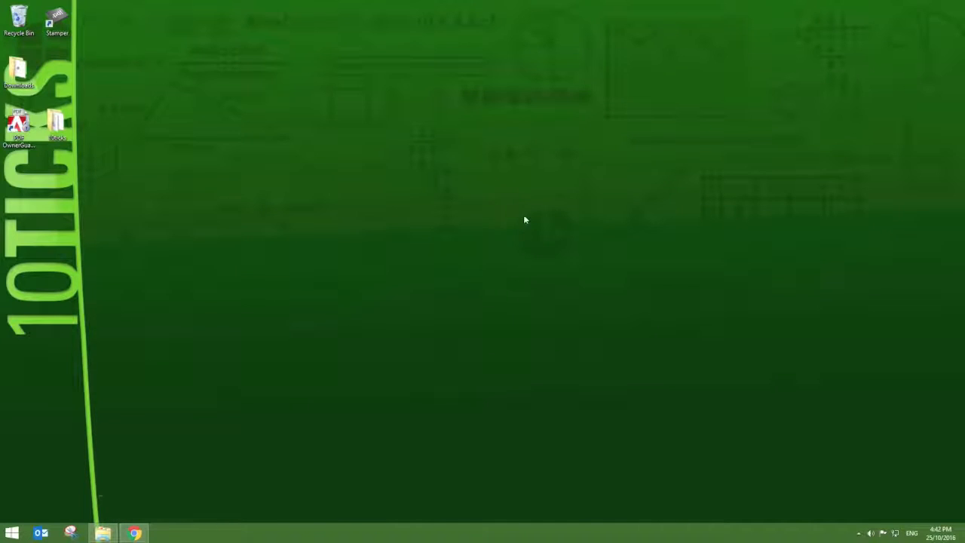
{"action": "mouse_move", "coordinate": [178, 208]}
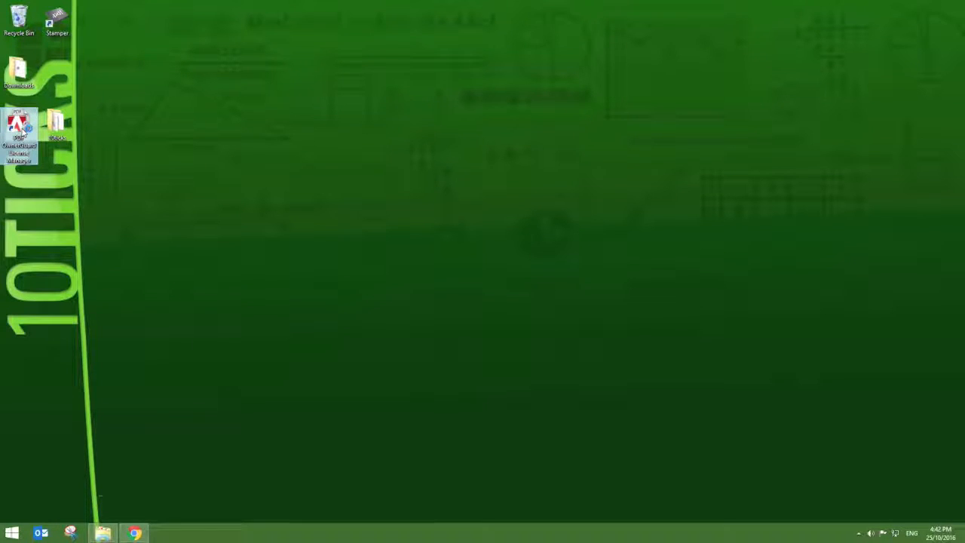
Launch PDF OwnerGuard License Manager from its desktop shortcut.
{"action": "double_click", "coordinate": [18, 128]}
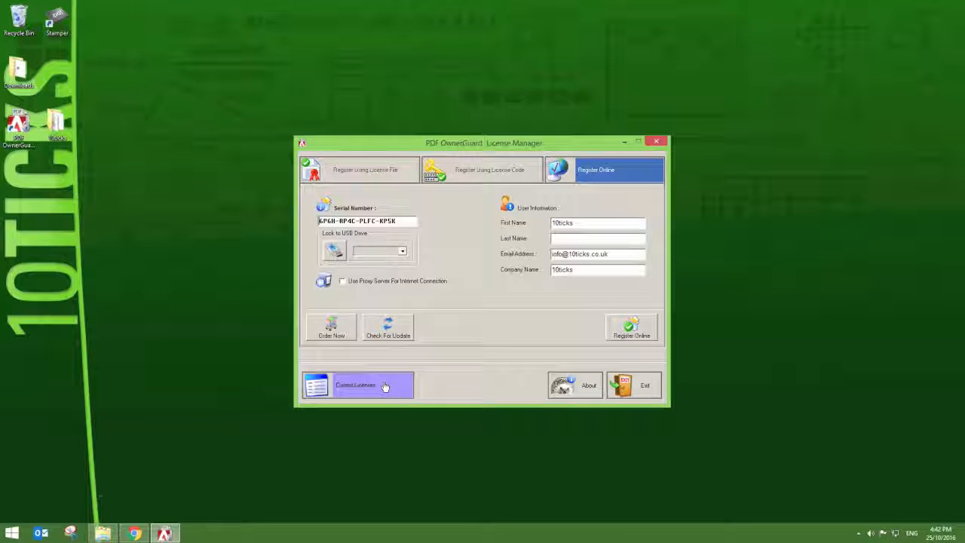
{"action": "left_click", "coordinate": [356, 384]}
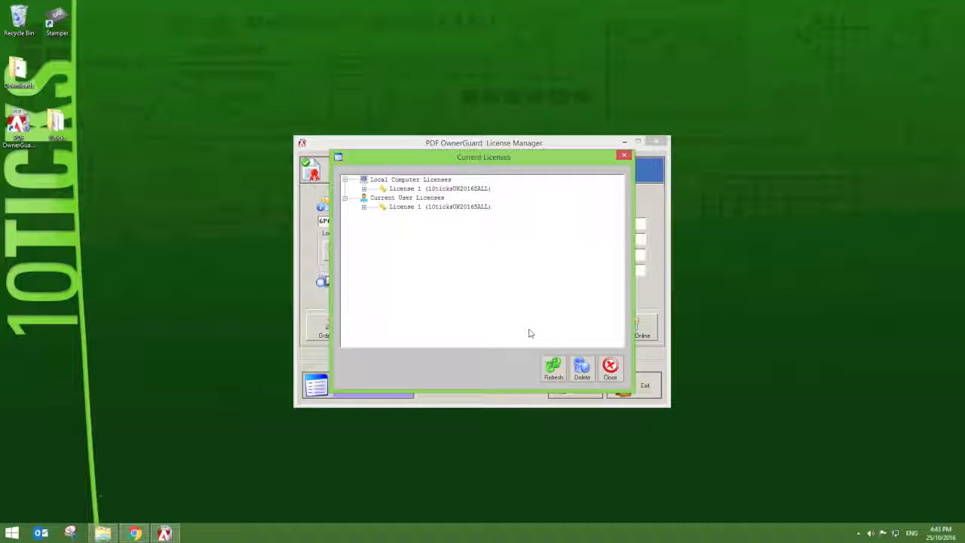
{"action": "mouse_move", "coordinate": [610, 370]}
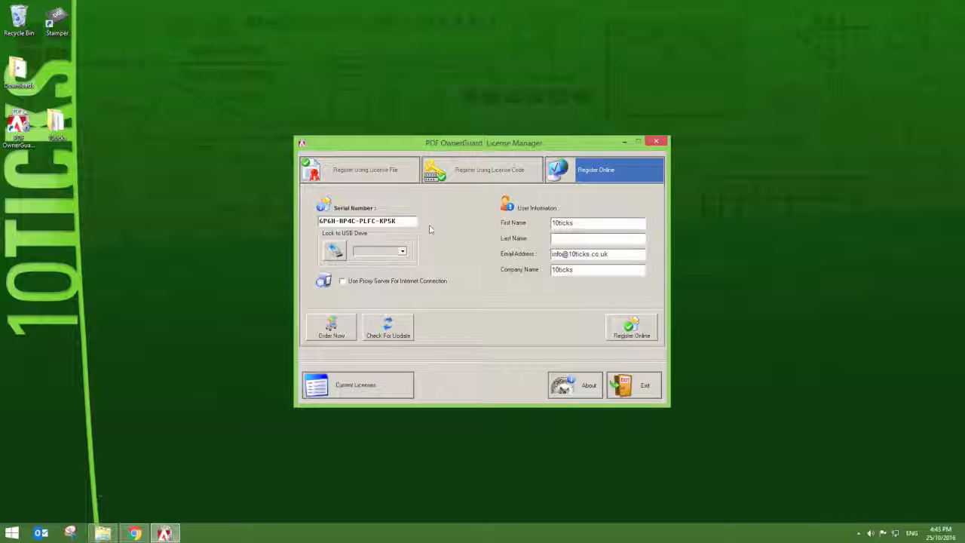
{"action": "mouse_move", "coordinate": [440, 232]}
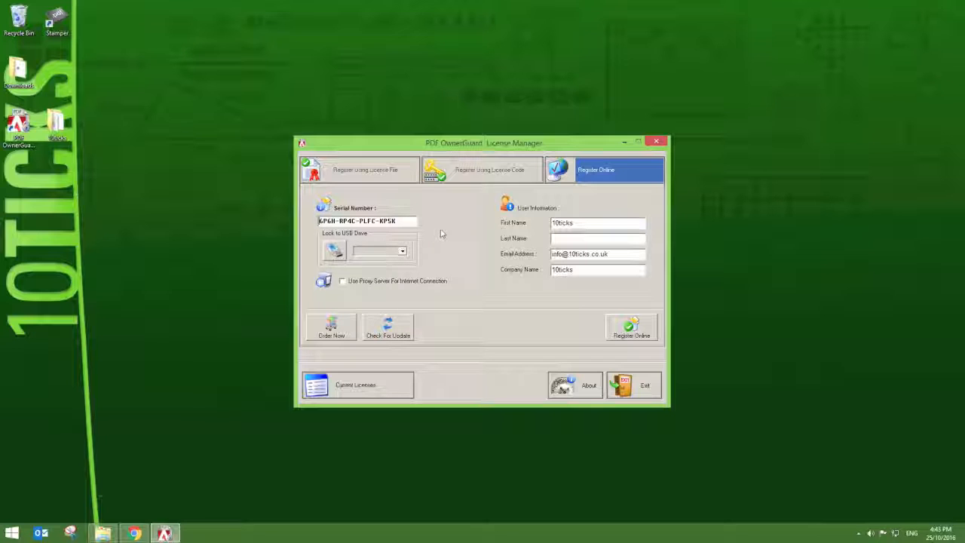
{"action": "mouse_move", "coordinate": [534, 248]}
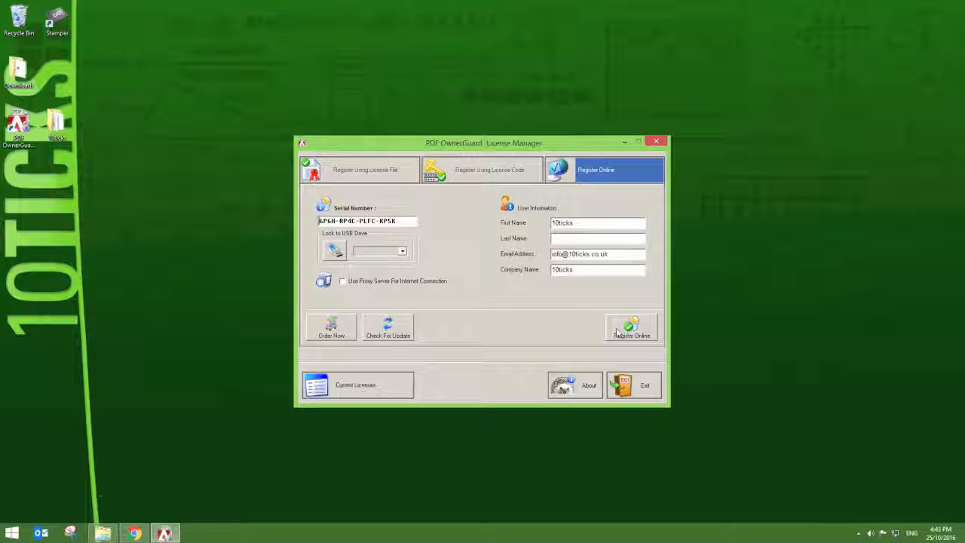
Register the serial number online and accept the License Added Successfully message.
{"action": "left_click", "coordinate": [631, 328]}
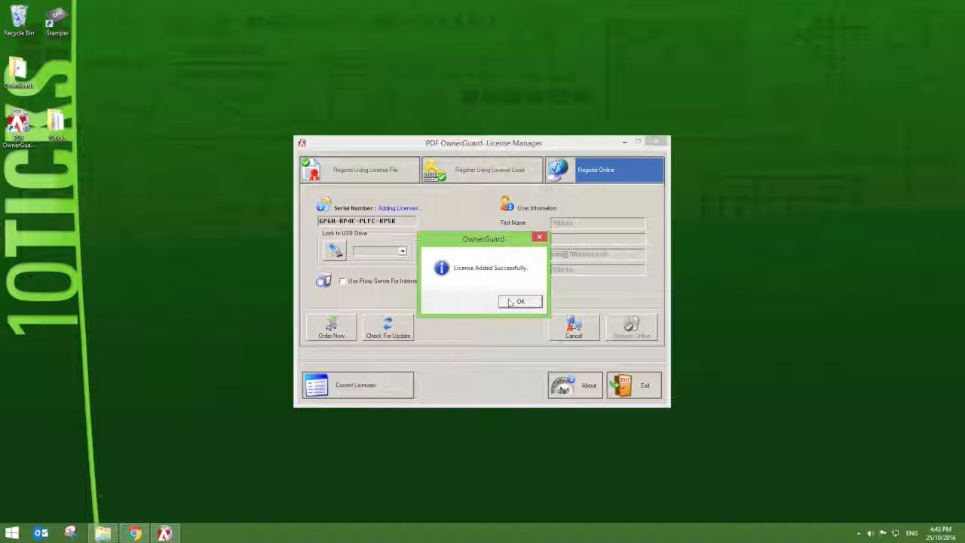
{"action": "left_click", "coordinate": [520, 302]}
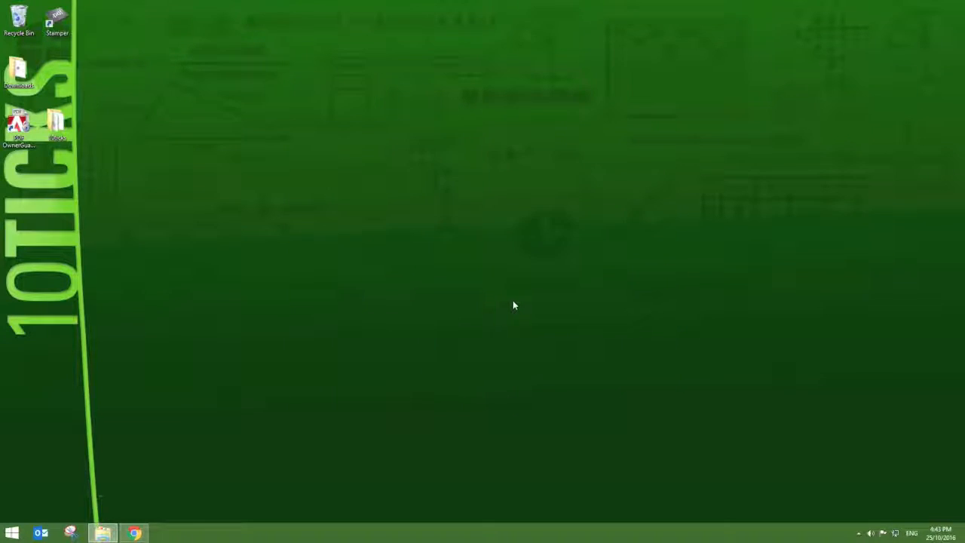
Return to the Worksheet User Area in Chrome and scroll to the Search Tool downloads.
{"action": "left_click", "coordinate": [133, 533]}
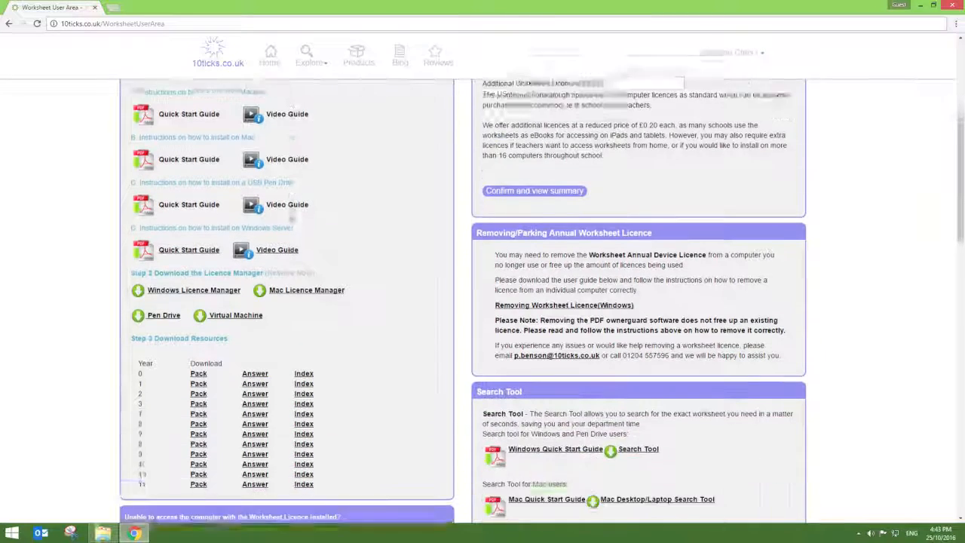
{"action": "scroll", "scroll_direction": "down", "scroll_amount": 3}
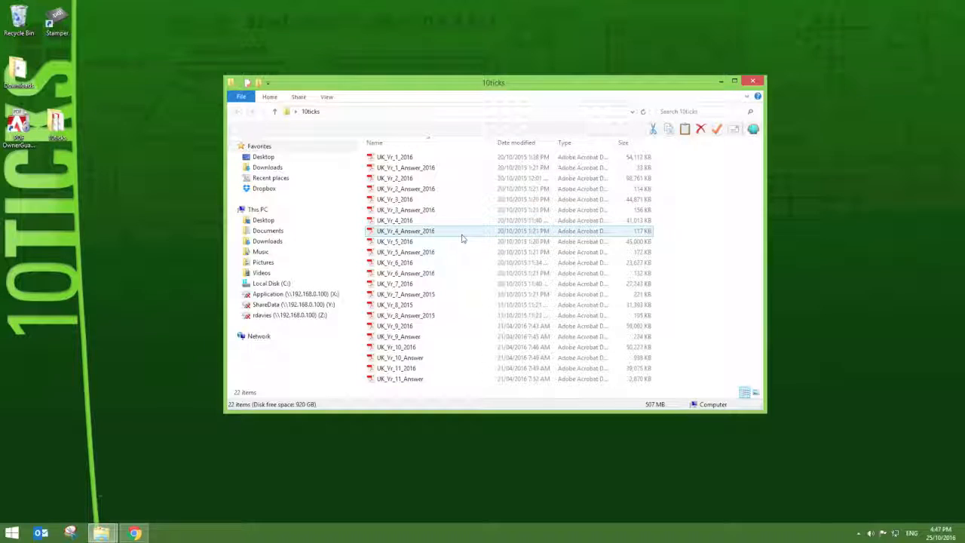
{"action": "mouse_move", "coordinate": [464, 238]}
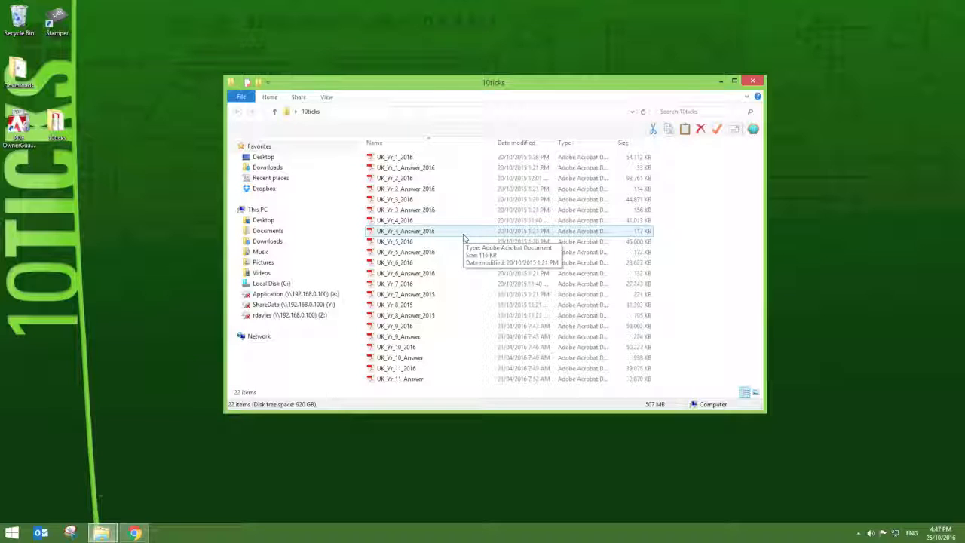
{"action": "mouse_move", "coordinate": [470, 238]}
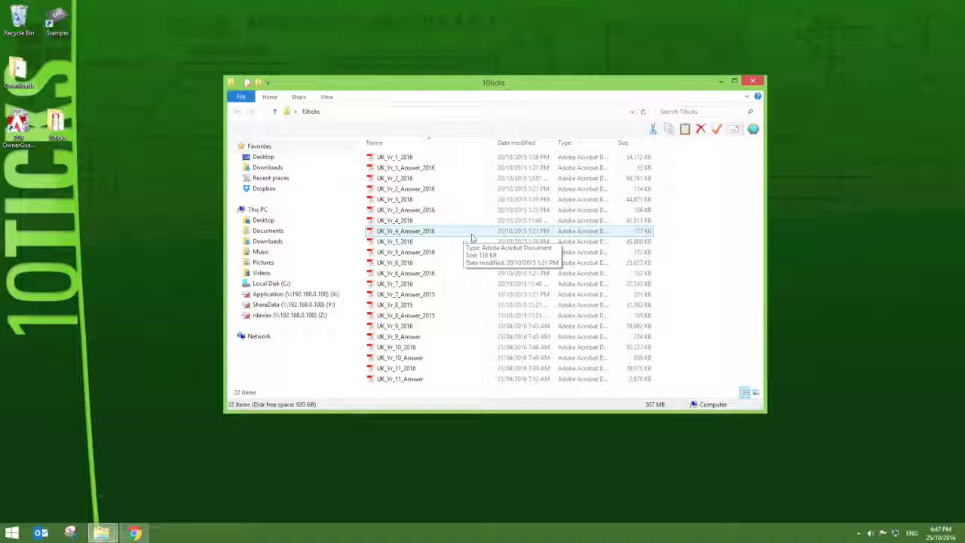
Switch back from the 10ticks folder to the worksheet web page.
{"action": "left_click", "coordinate": [133, 533]}
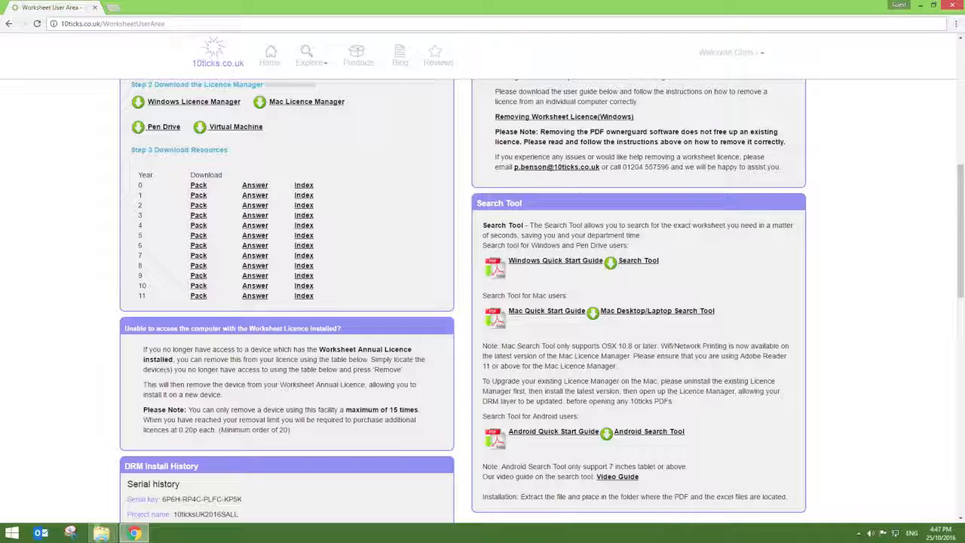
Download the Windows version of the 10ticks Search Tool.
{"action": "left_click", "coordinate": [637, 259]}
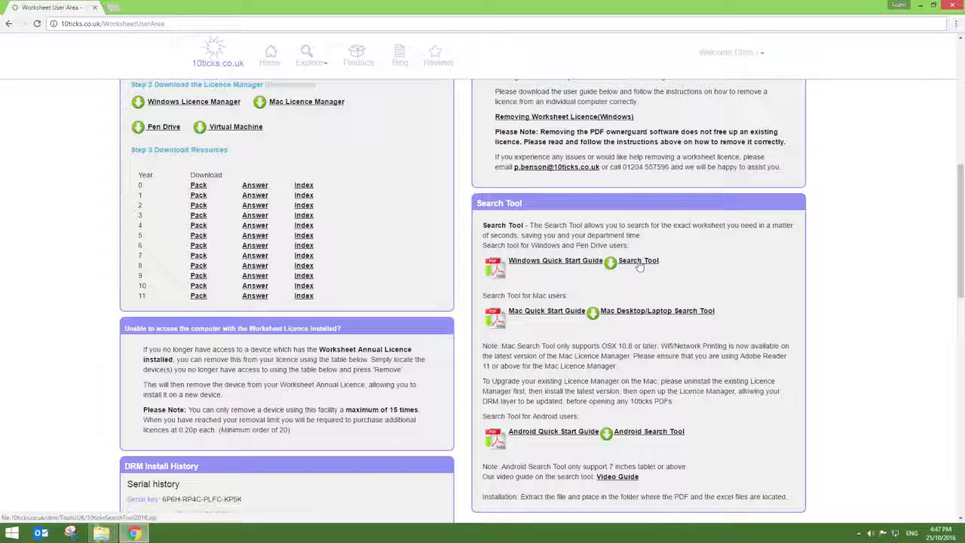
{"action": "mouse_move", "coordinate": [639, 265]}
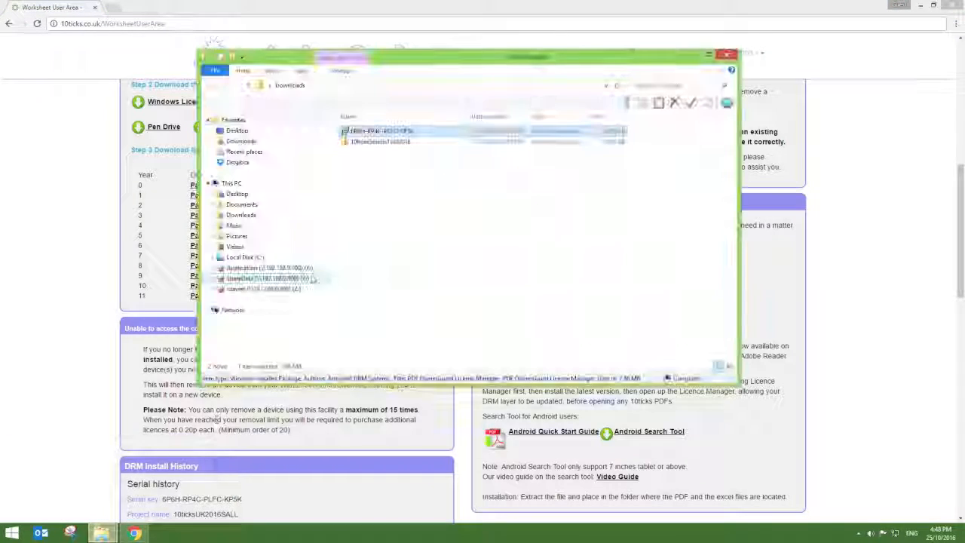
Copy all files from the 10ticksSearchTool2016 zip archive.
{"action": "double_click", "coordinate": [377, 131]}
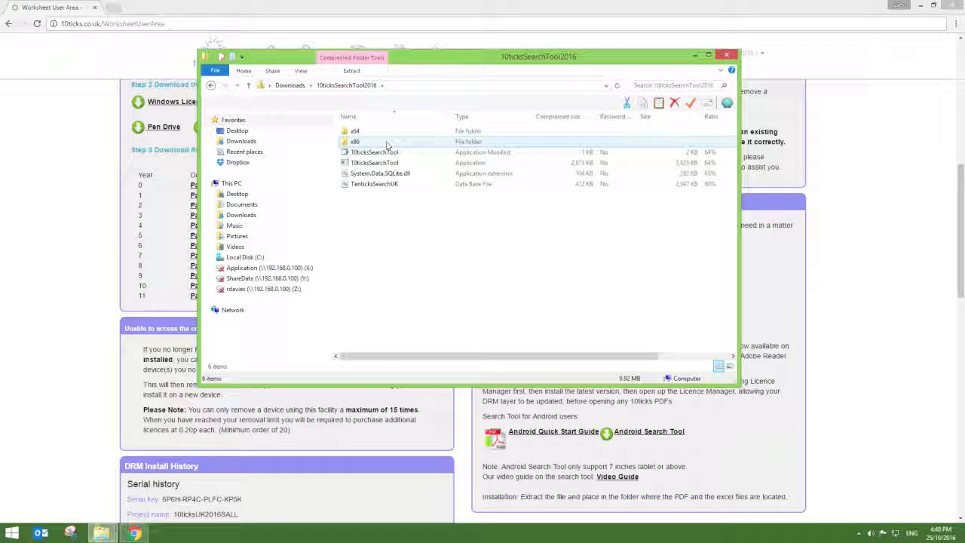
{"action": "left_click_drag", "start_coordinate": [391, 139], "coordinate": [422, 214]}
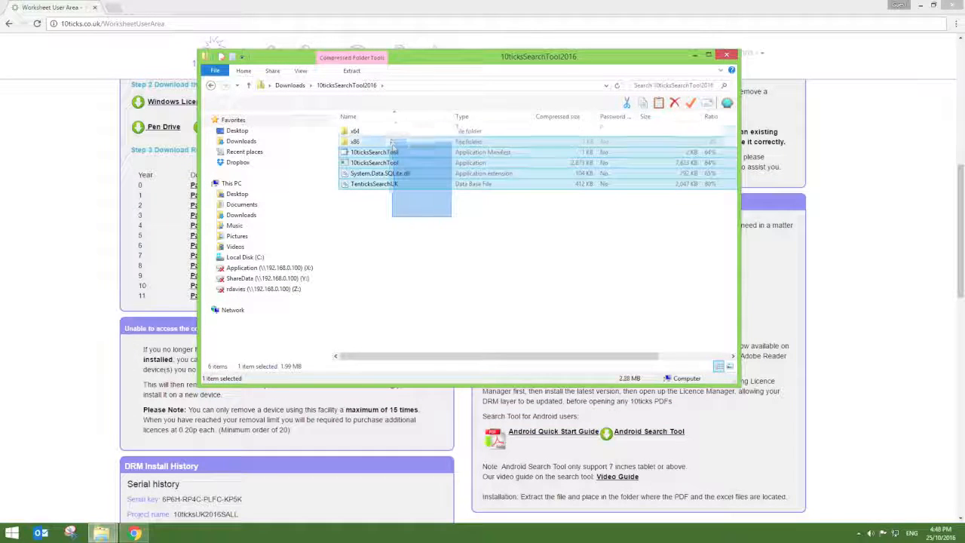
{"action": "right_click", "coordinate": [392, 173]}
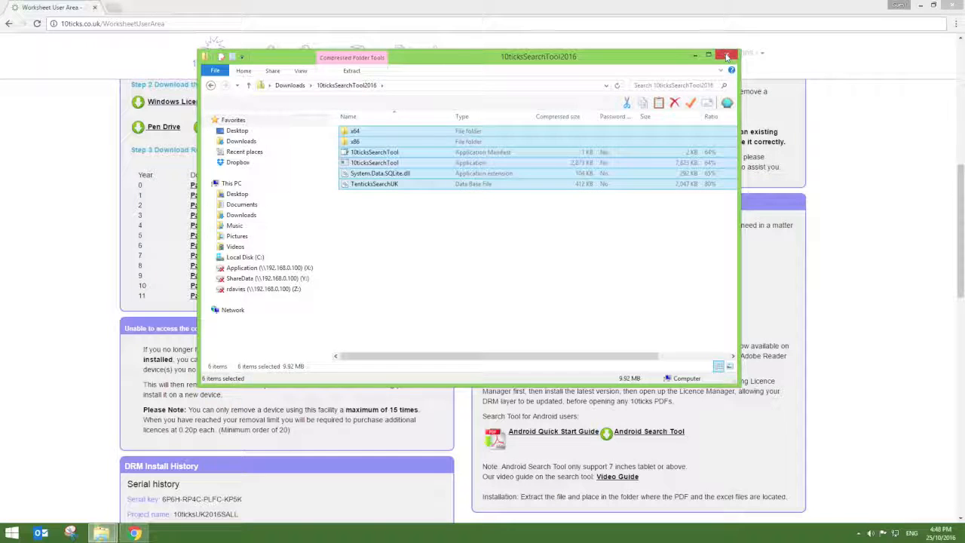
{"action": "left_click", "coordinate": [726, 56]}
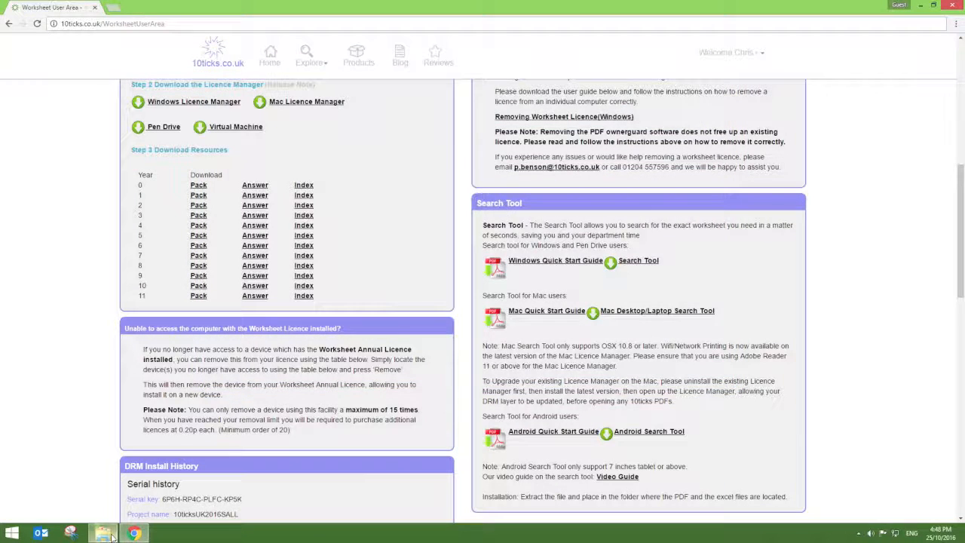
Paste the Search Tool files into the 10ticks worksheets folder and launch 10ticksSearchTool.
{"action": "left_click", "coordinate": [103, 533]}
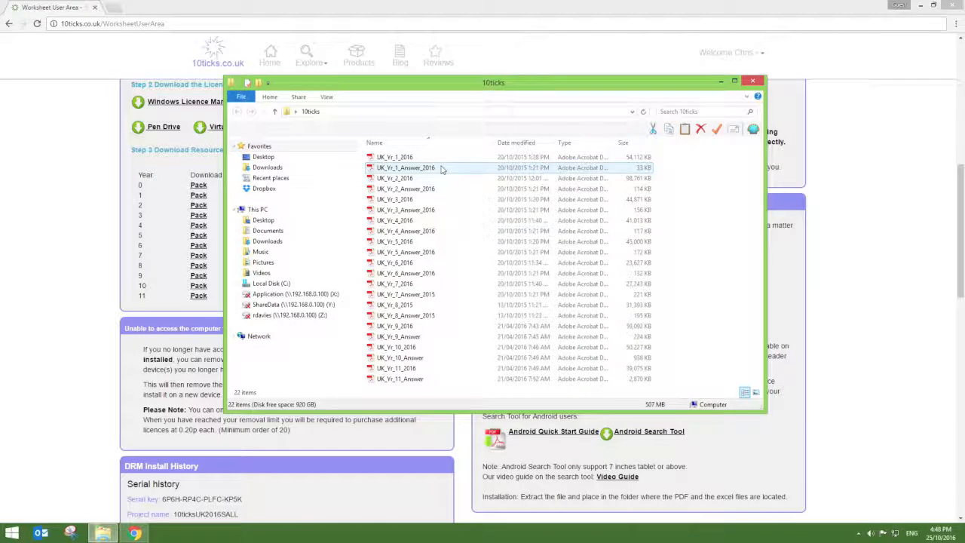
{"action": "right_click", "coordinate": [441, 168]}
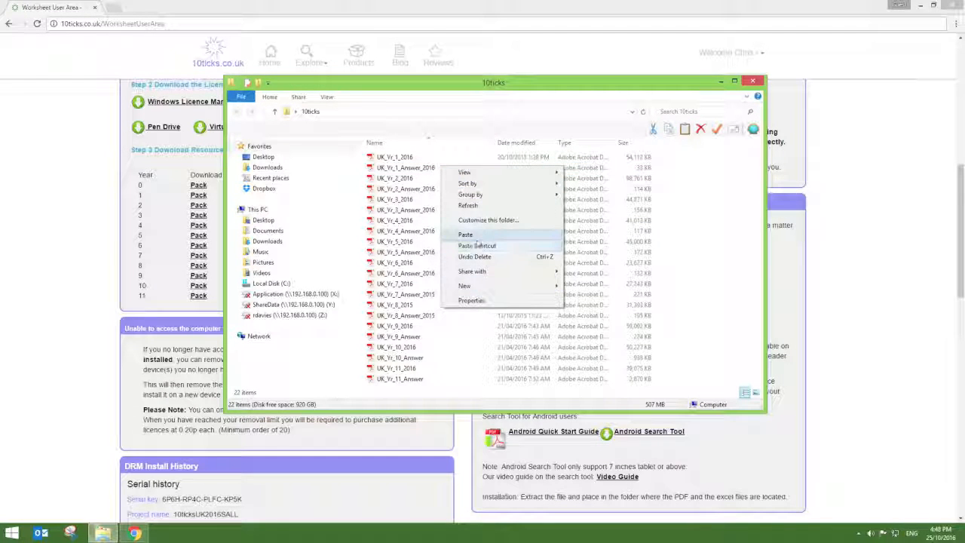
{"action": "left_click", "coordinate": [464, 235]}
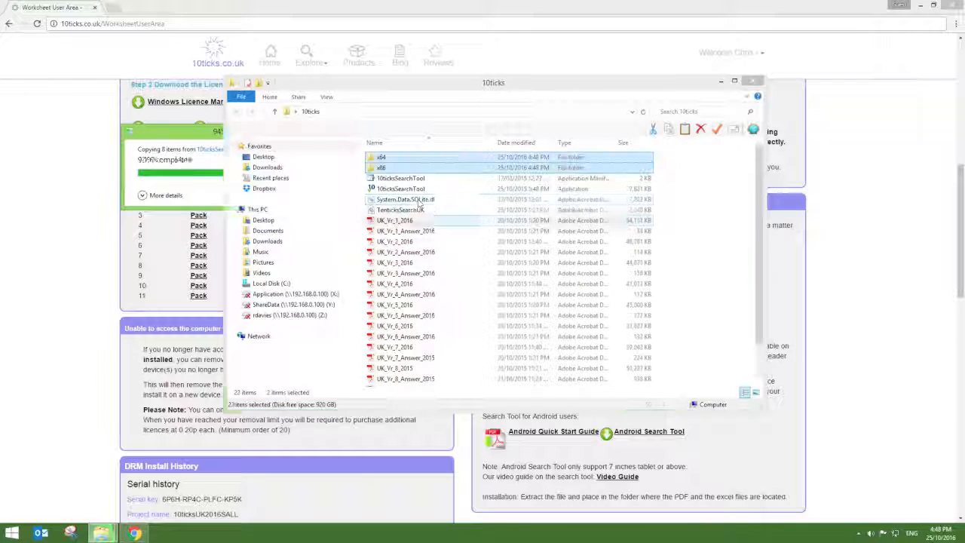
{"action": "left_click", "coordinate": [401, 189]}
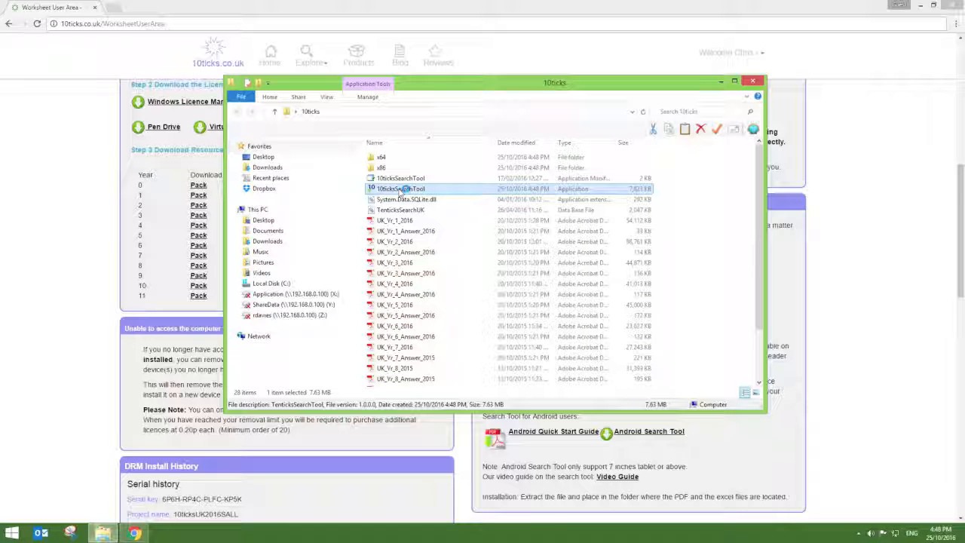
{"action": "double_click", "coordinate": [401, 188]}
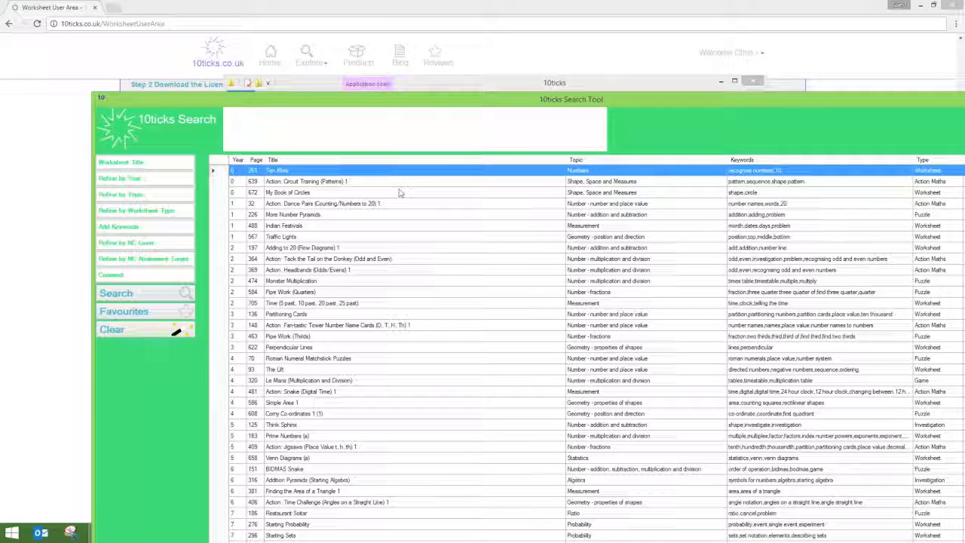